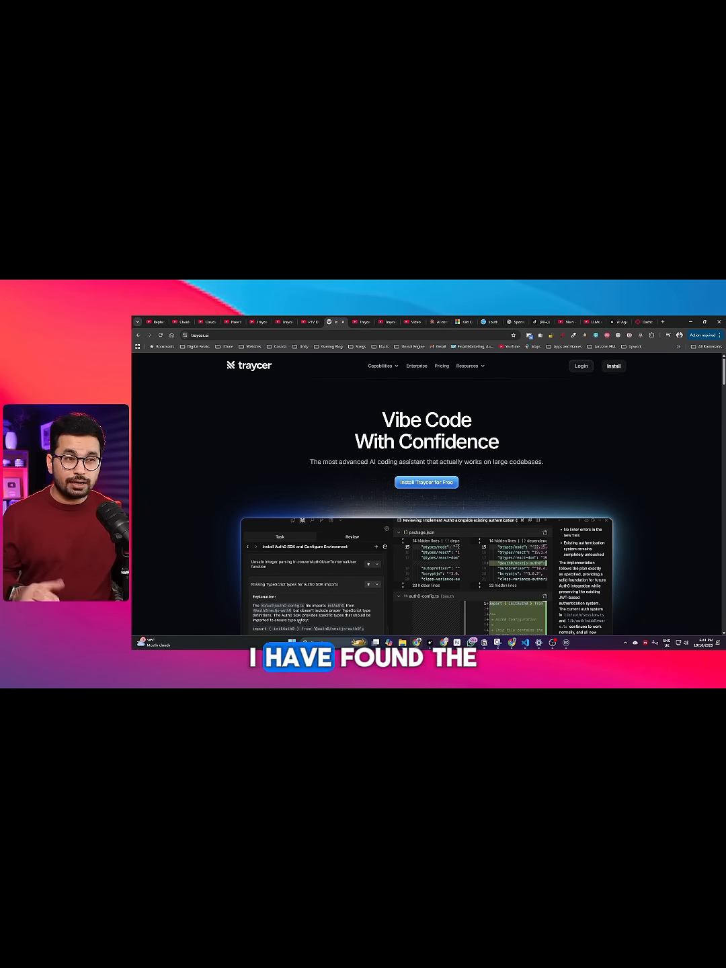
Scroll traycer.ai past the hero banner to the 'Plan First, Code Second' section.
click(380, 366)
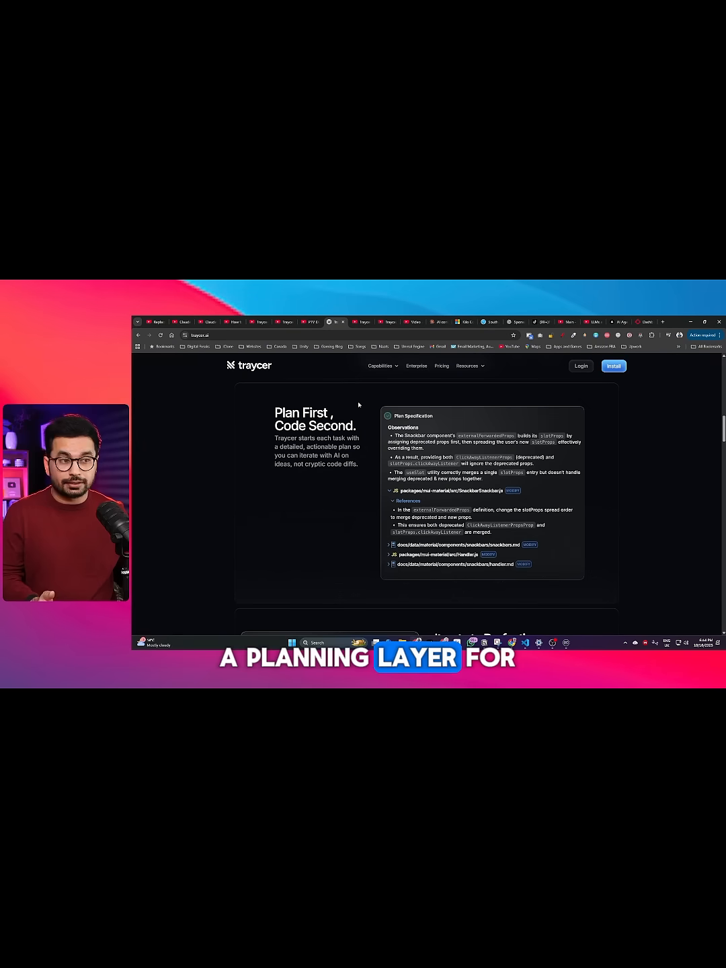
Switch to the Visual Studio Code workspace showing the Traycer plan for an AI image editor.
scroll(down, 3)
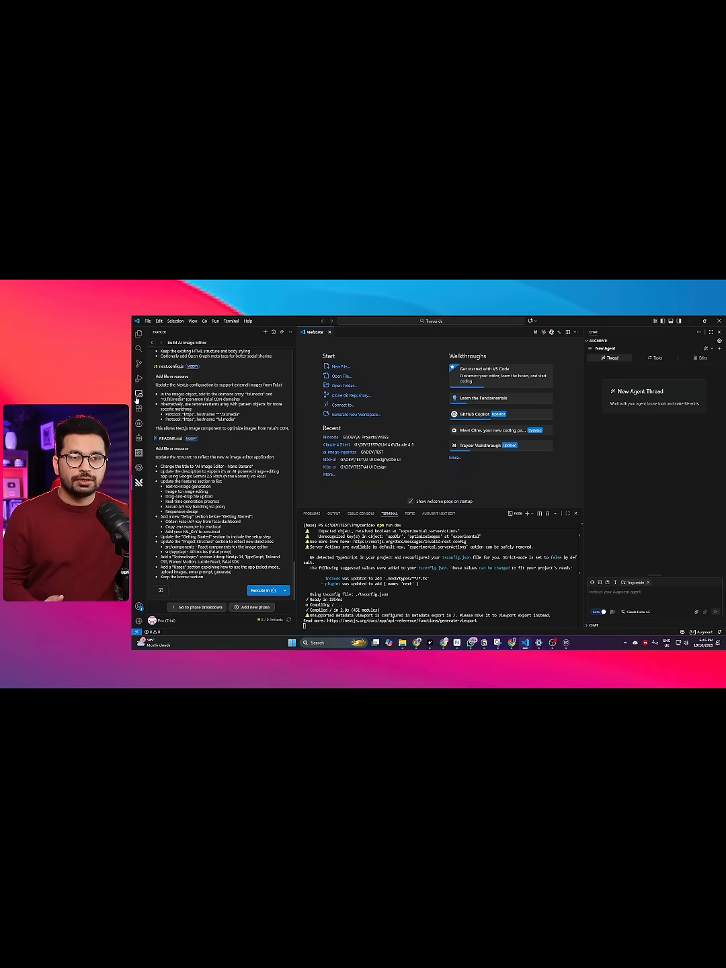
Search the Extensions marketplace for 'Tra' to list the Traycer extension.
click(138, 370)
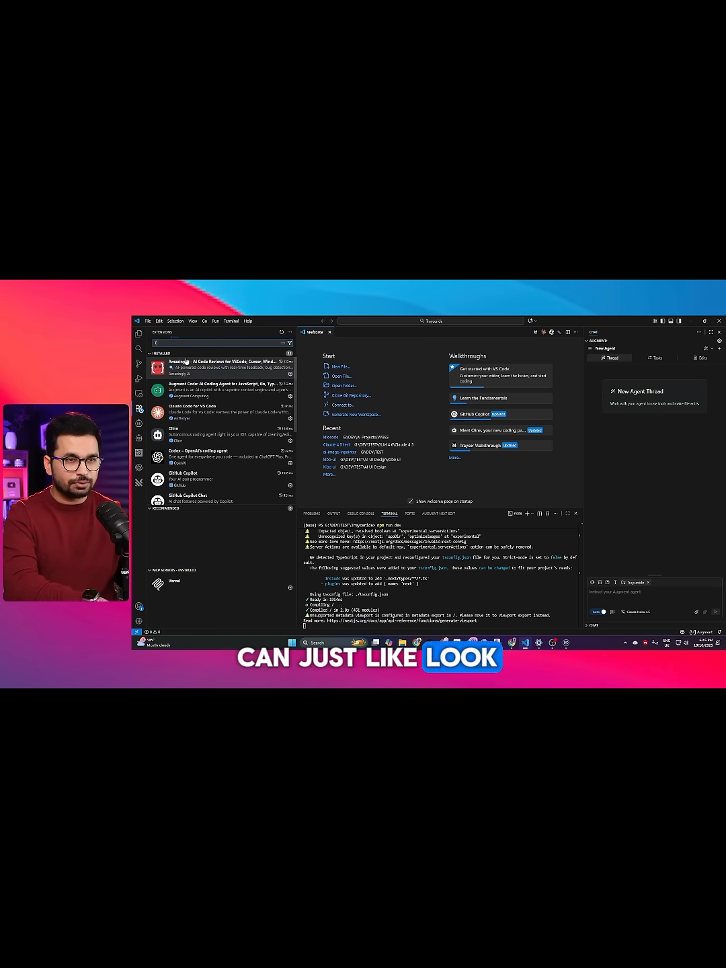
text(Tra)
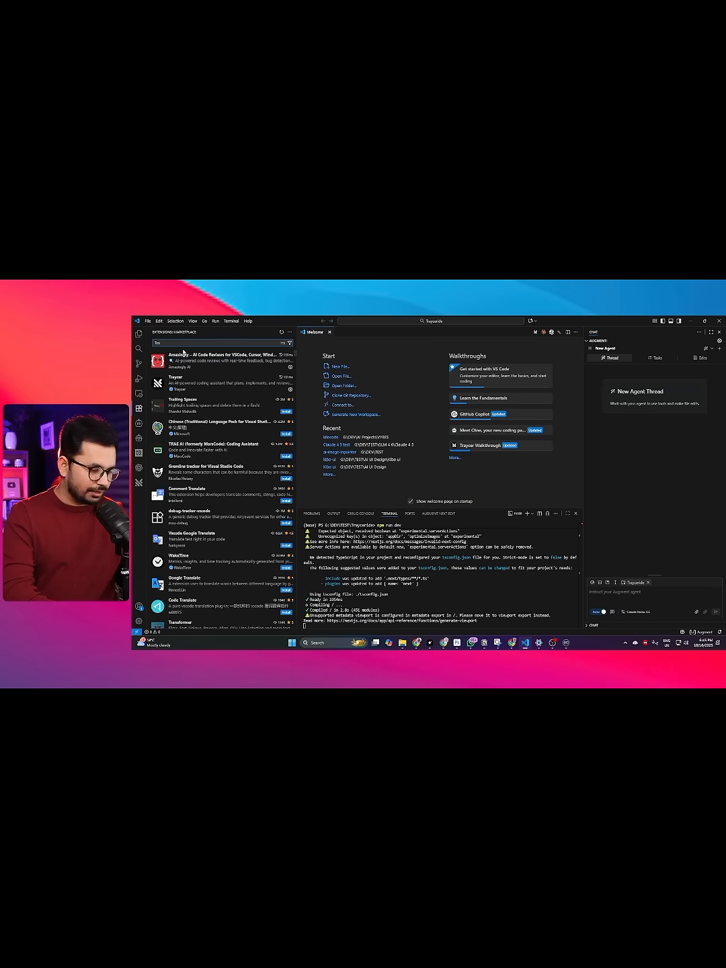